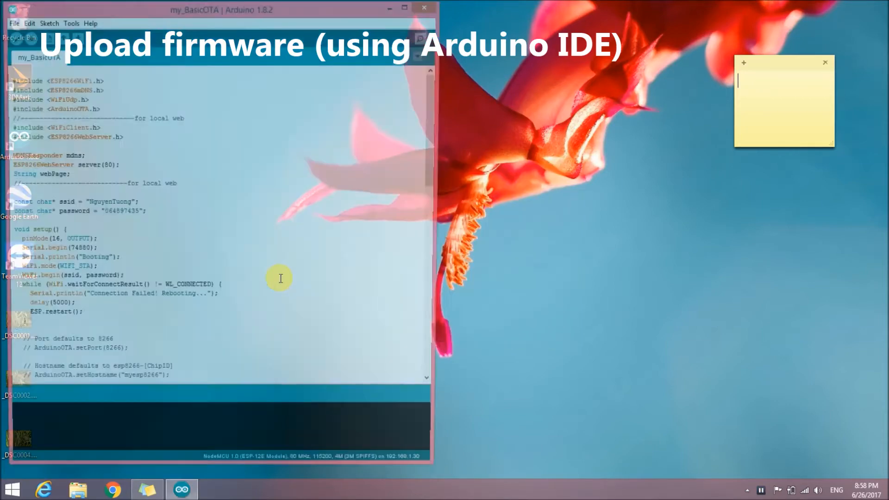
Check the board's network port, then compile and upload my_BasicOTA until the password prompt appears.
left_click(70, 23)
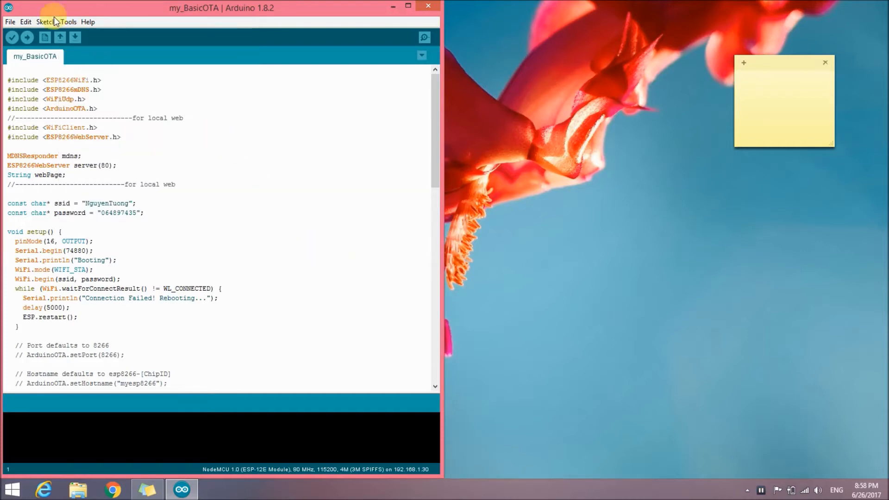
left_click(68, 22)
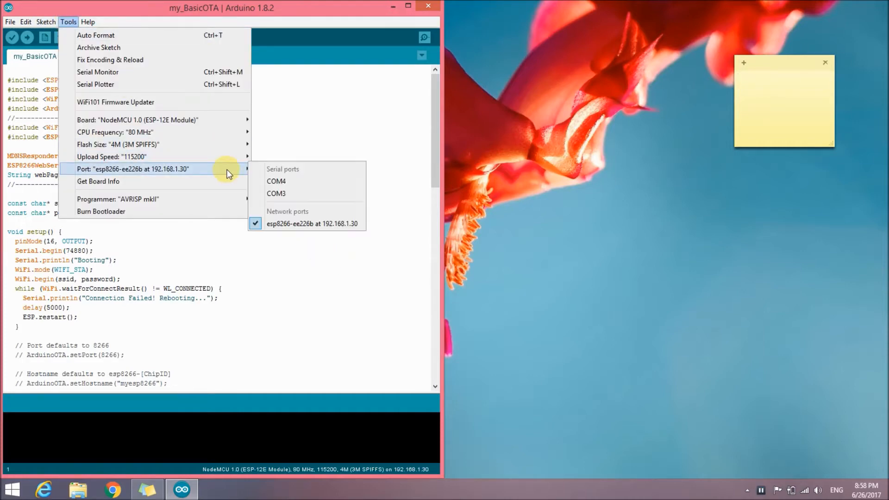
mouse_move(278, 269)
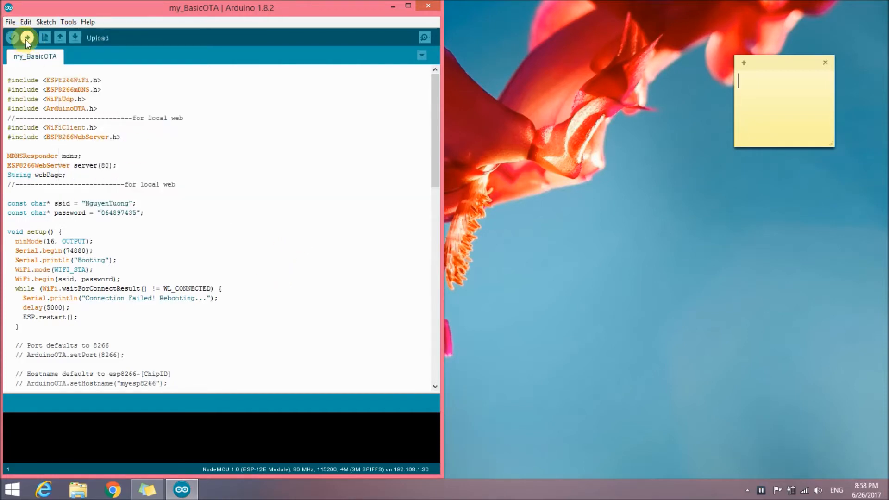
left_click(26, 37)
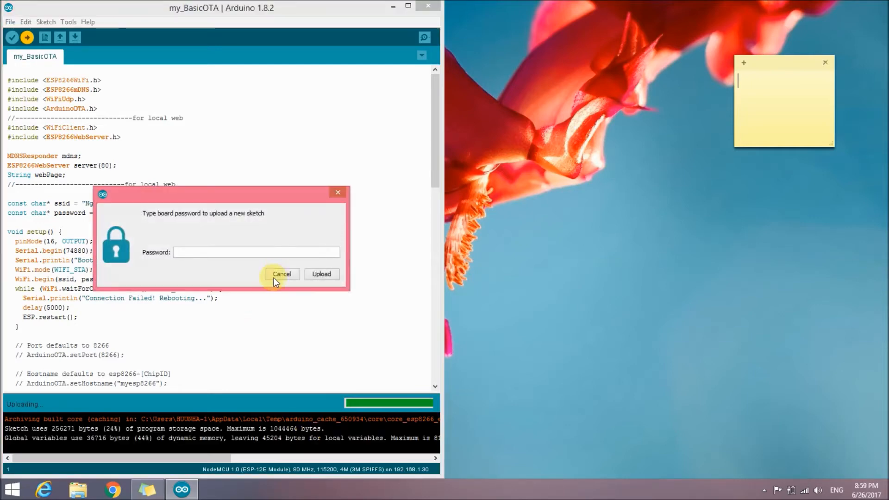
Enter the board password and confirm to finish the over-the-air upload.
type("•••")
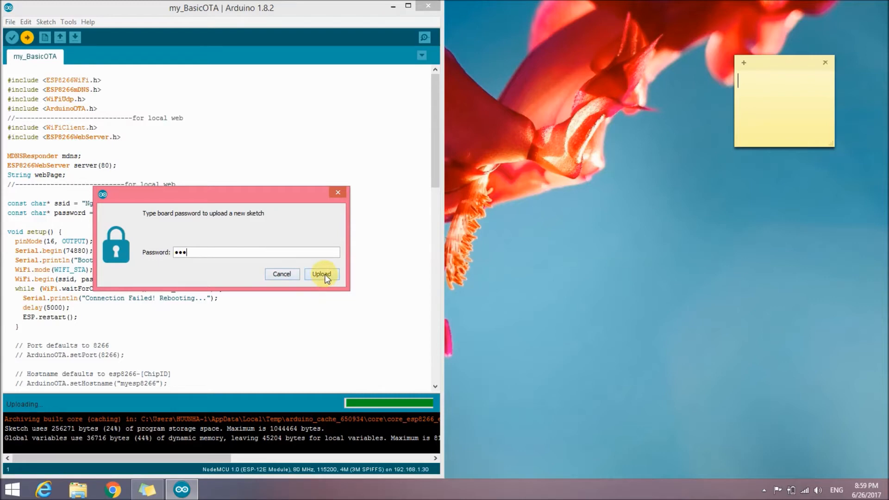
left_click(321, 274)
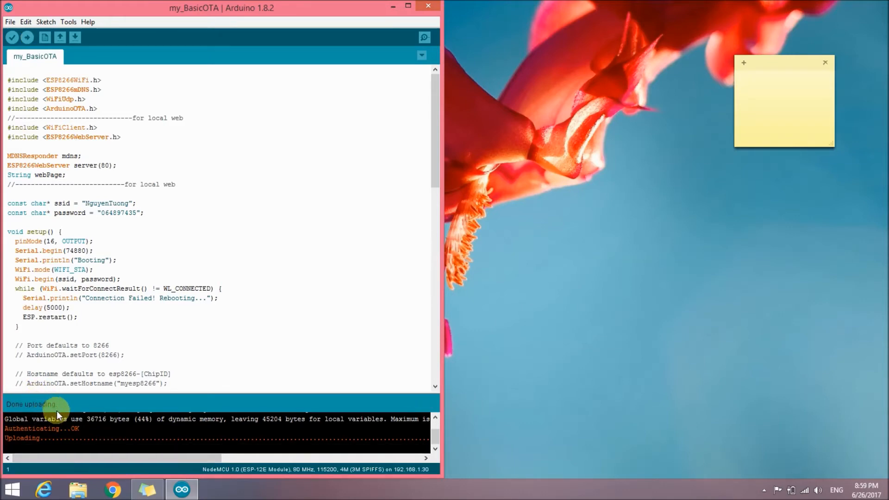
Run ping 192.168.1.30 in a command prompt until replies show 0% loss, then close it.
key("Win+r")
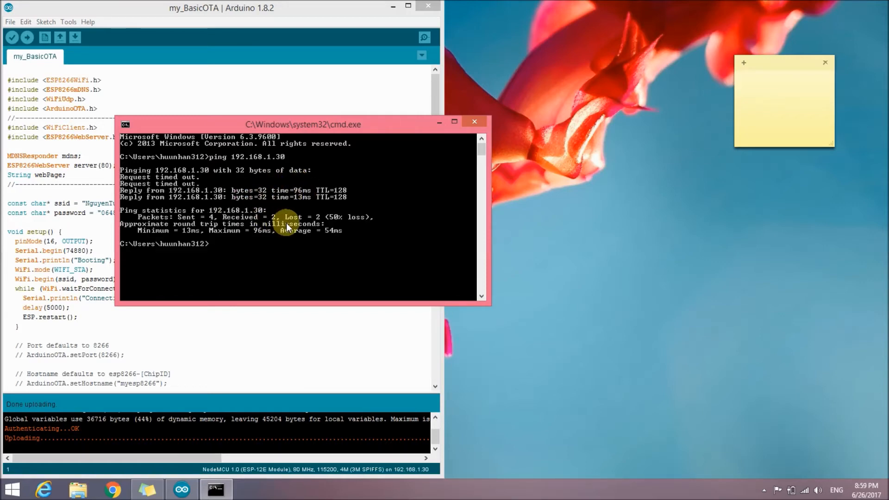
type("ping 192.168.1.30")
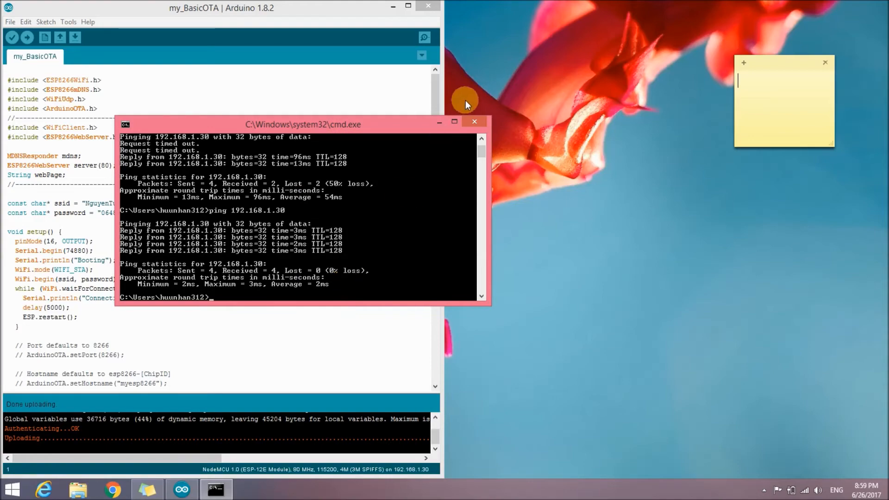
left_click(474, 121)
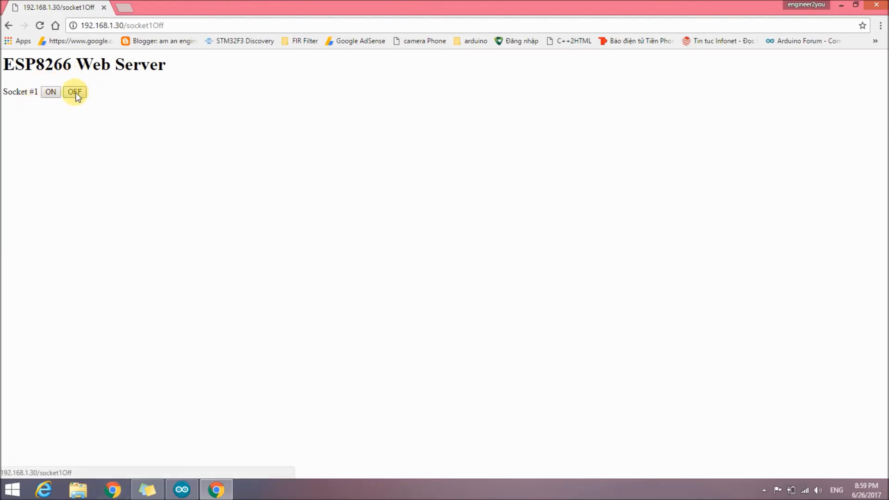
Toggle Socket #1 off, on, and off again on the ESP8266 Web Server page.
left_click(74, 91)
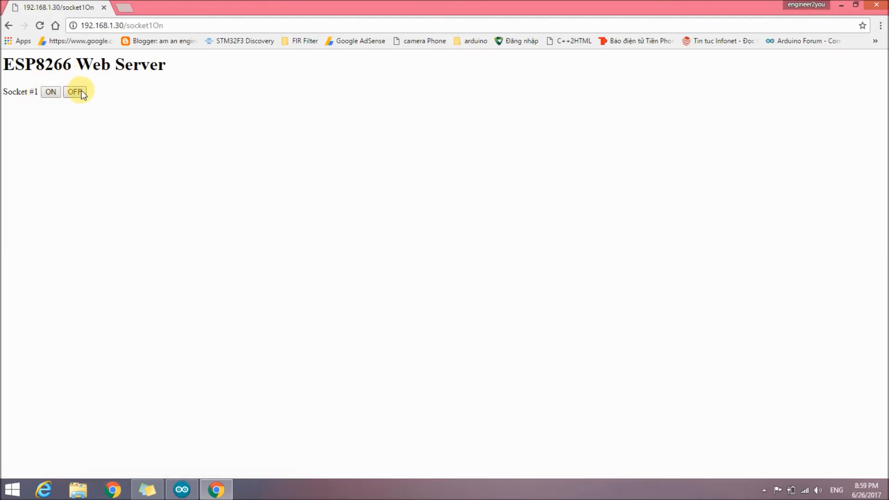
left_click(74, 92)
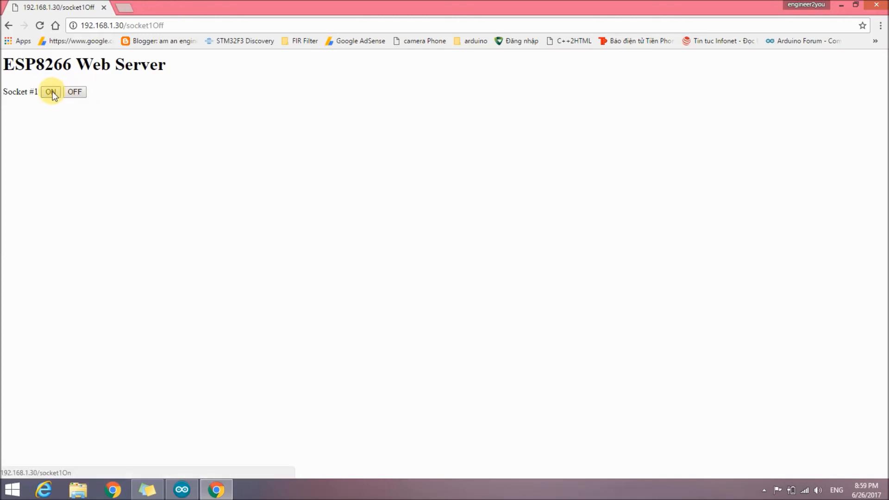
left_click(50, 92)
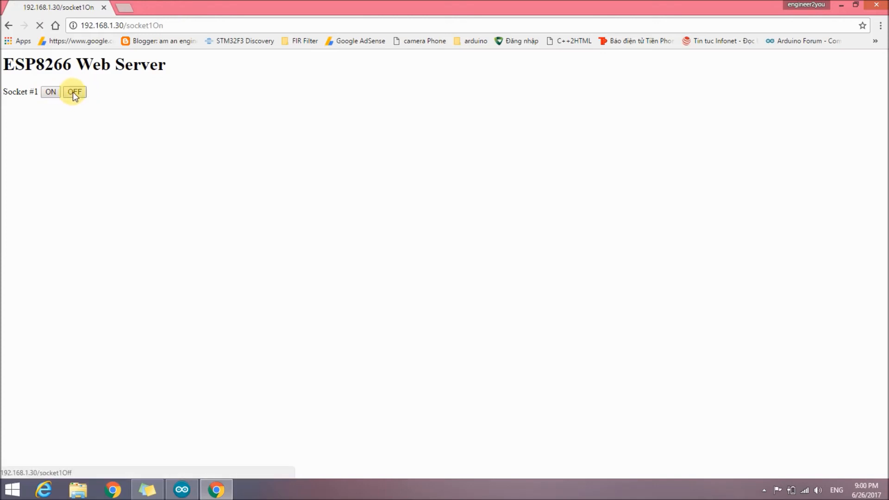